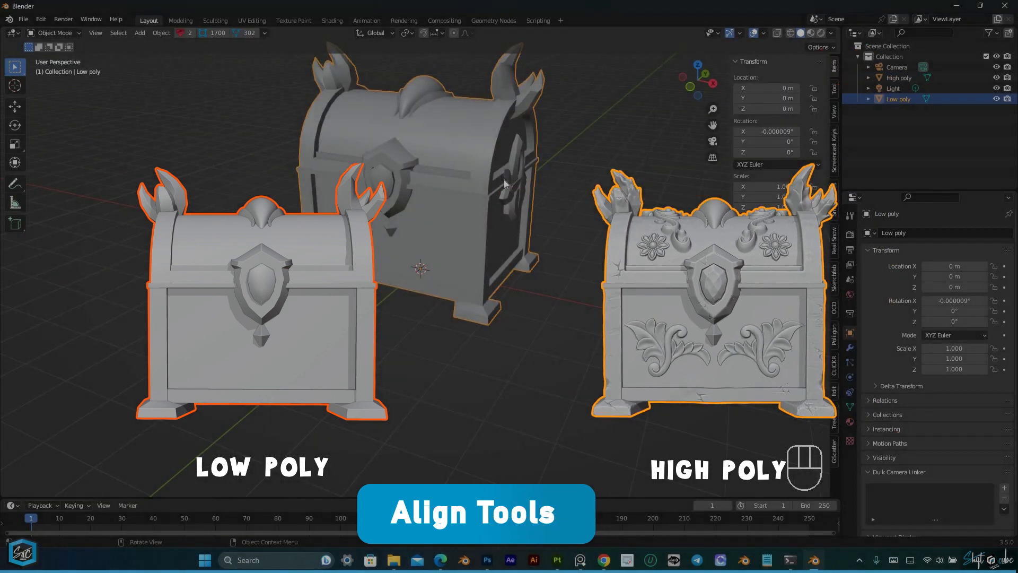
Apply the high-poly chest's transforms and zoom to compare its size against the low-poly chest
key("ctrl+a")
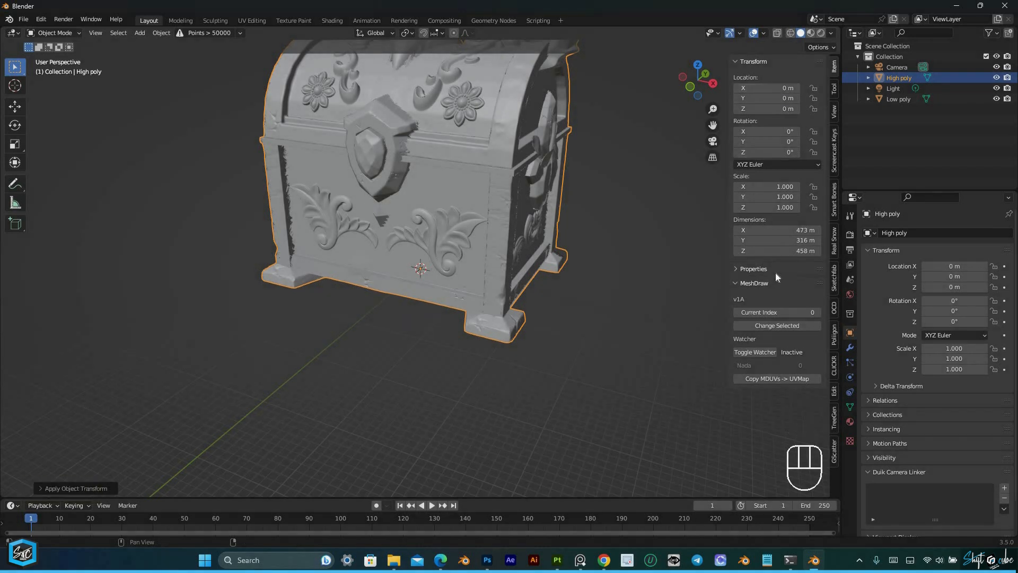
scroll("up", 3)
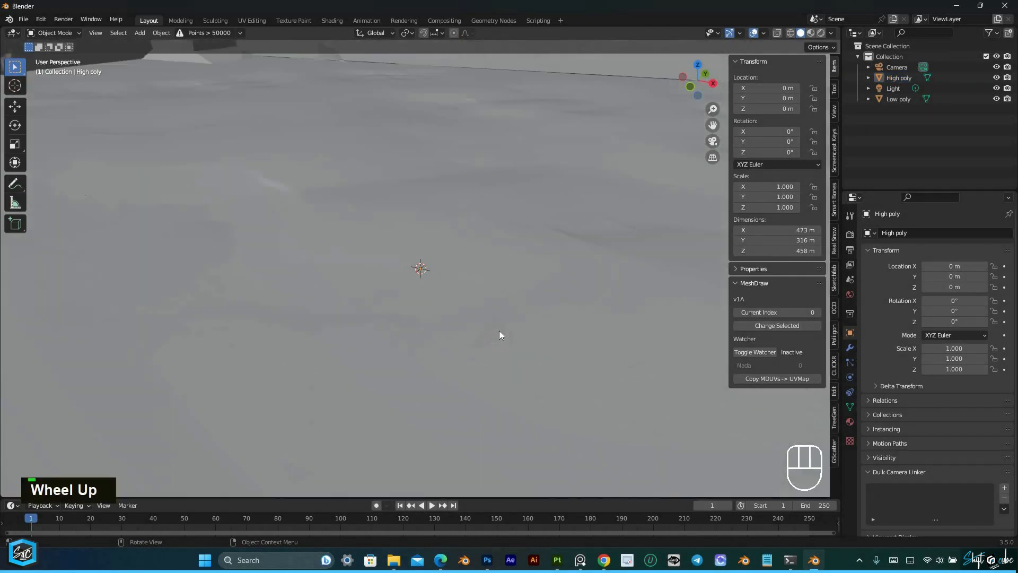
scroll("down", 3)
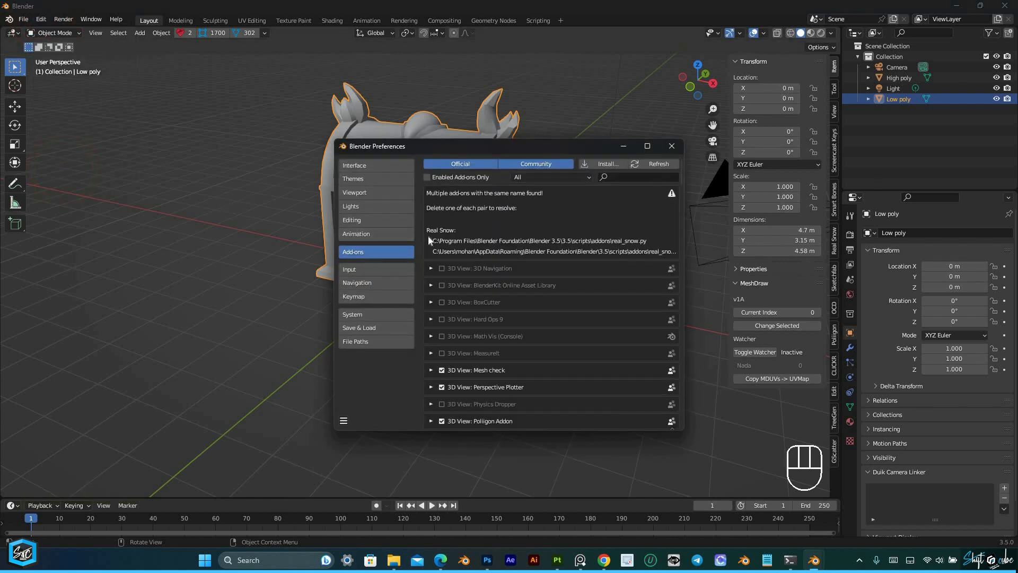
Find the Align Tools add-on by searching 'alig' and enable it
left_click(637, 177)
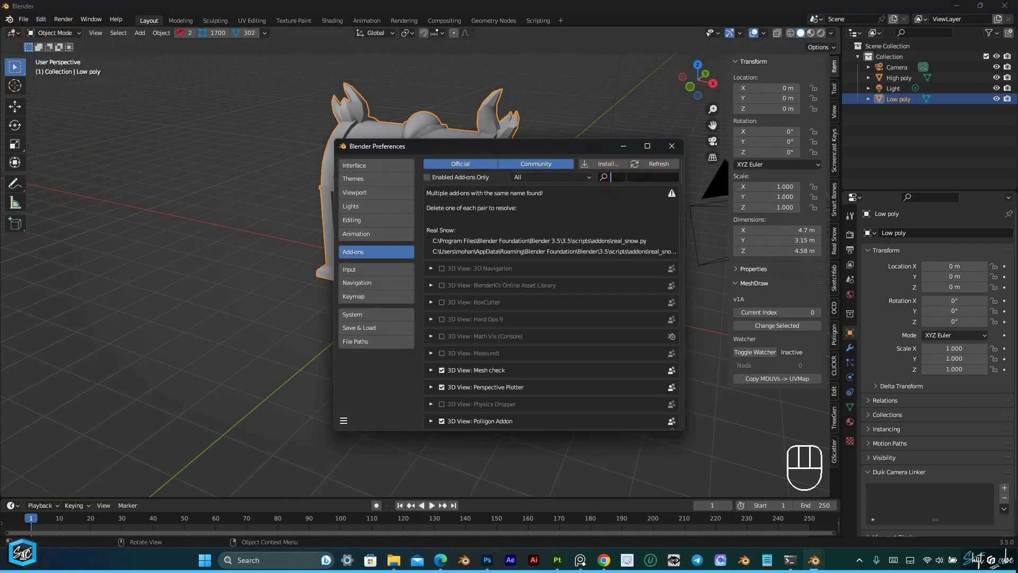
type("alig")
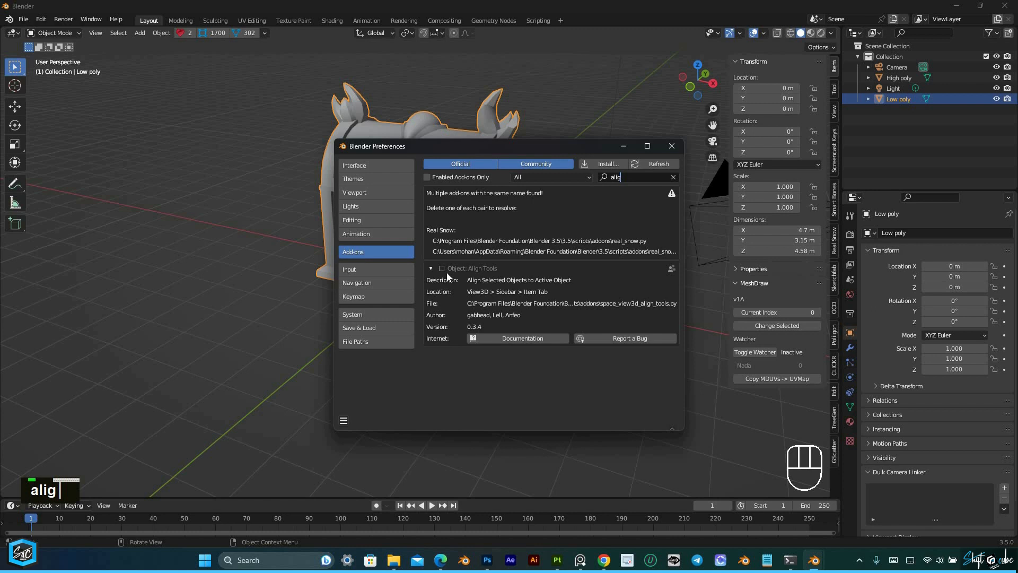
left_click(441, 269)
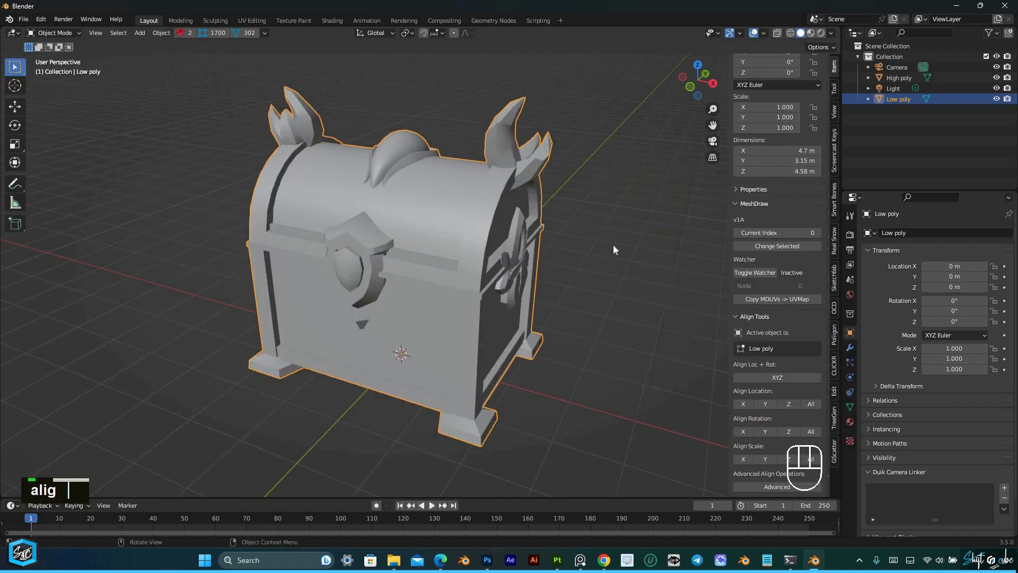
Scroll the sidebar to reach the Align Tools panel for the chest pair
scroll("down", 3)
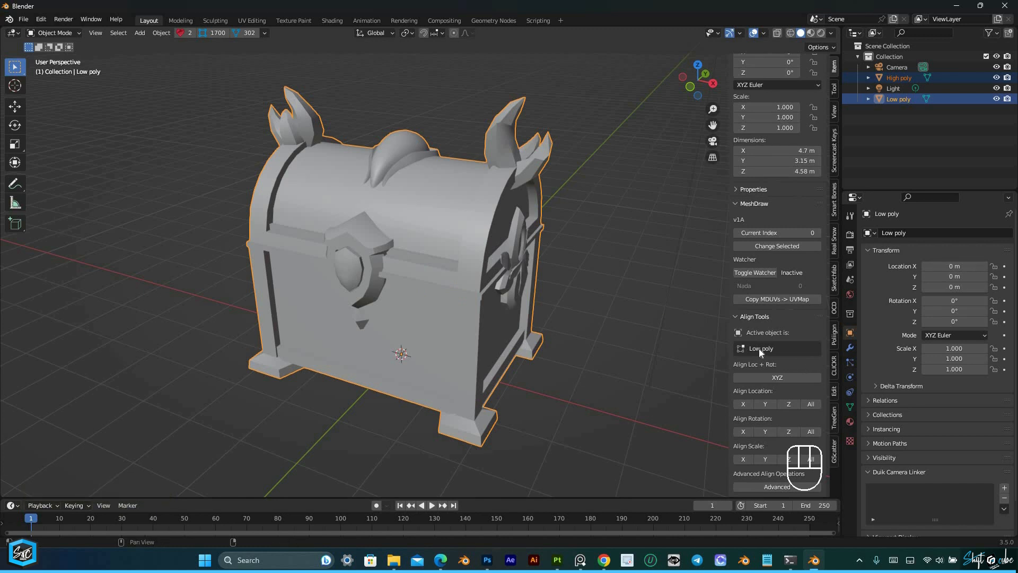
mouse_move(757, 491)
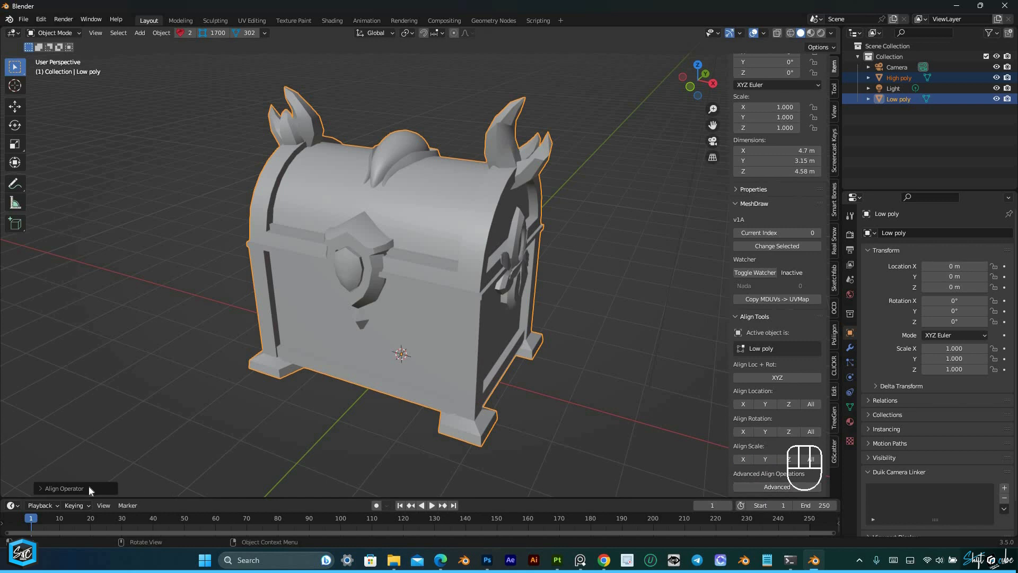
Enable Fit Dimensions on X, Y and Z so the high-poly chest matches the low-poly chest
left_click(63, 487)
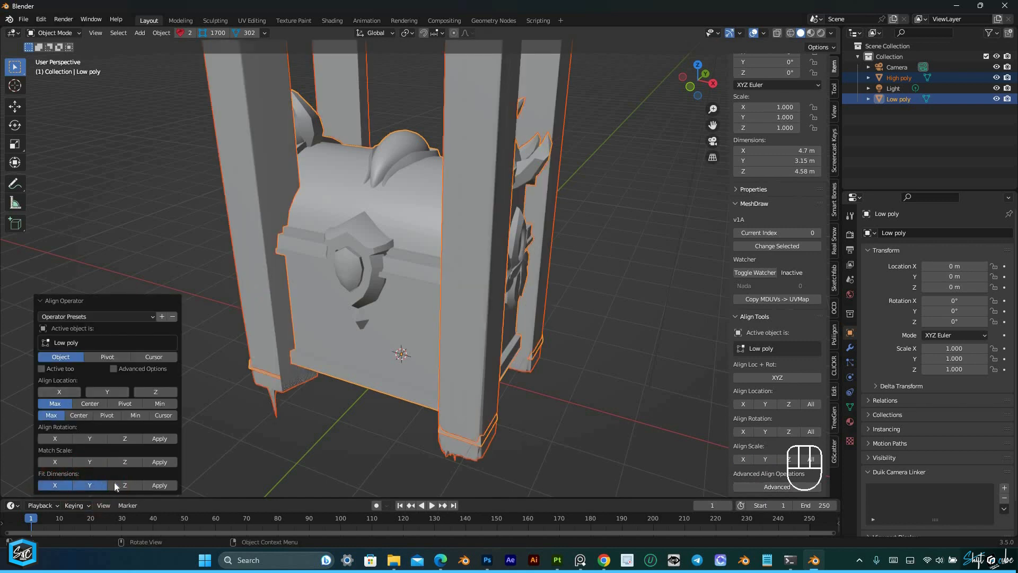
left_click(125, 485)
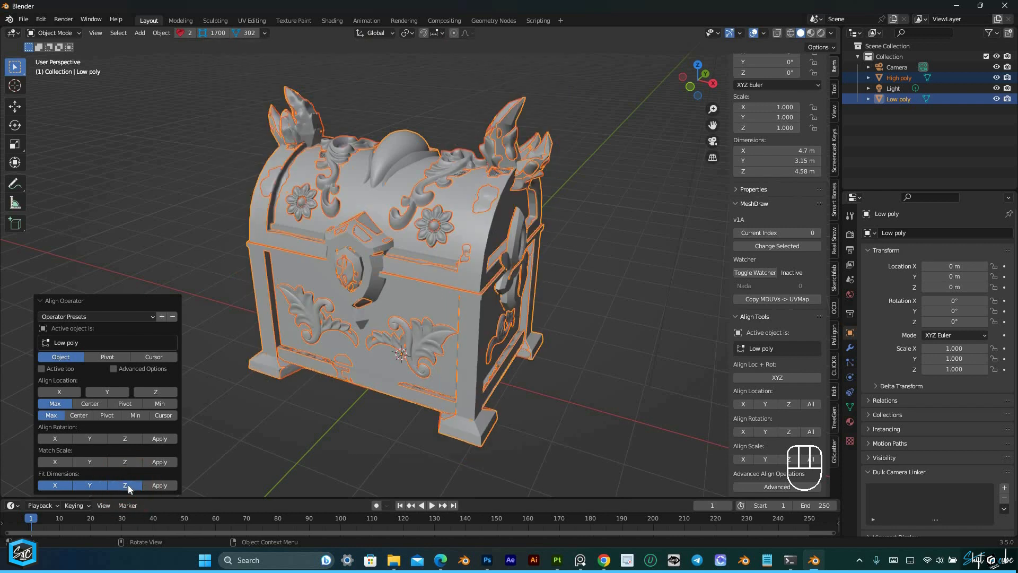